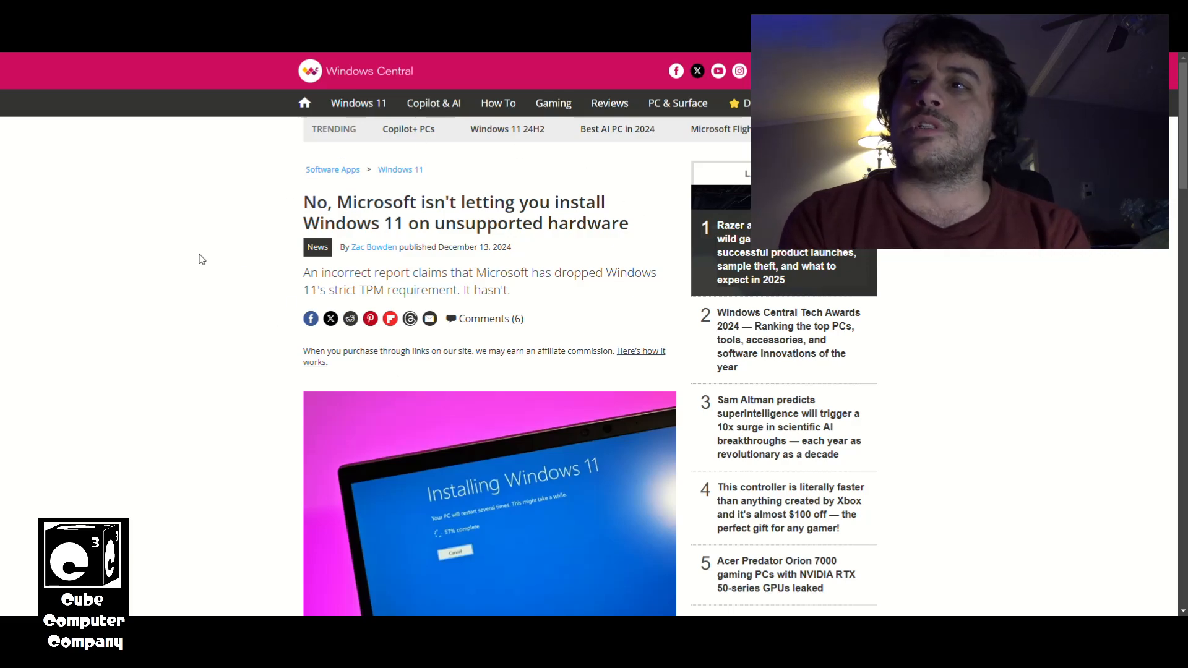
pyautogui.moveTo(529, 292)
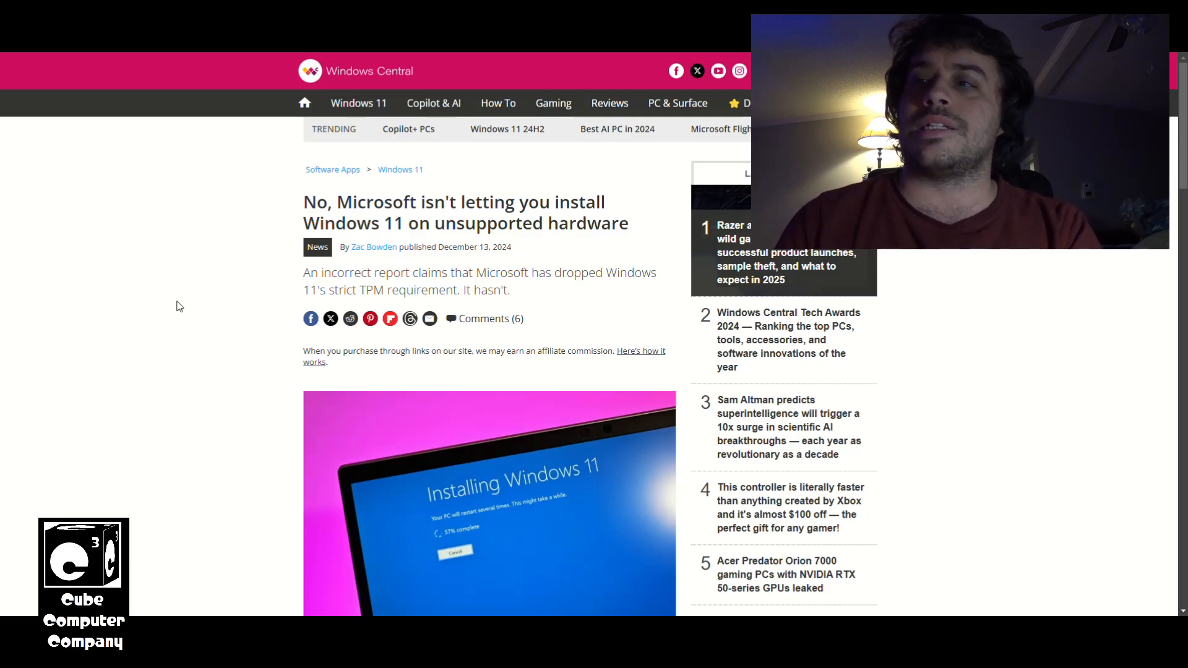
# Step: Confirm the security warning to mount Win11_24H2_English_x64.iso as a DVD drive in File Explorer
pyautogui.scroll(-3)
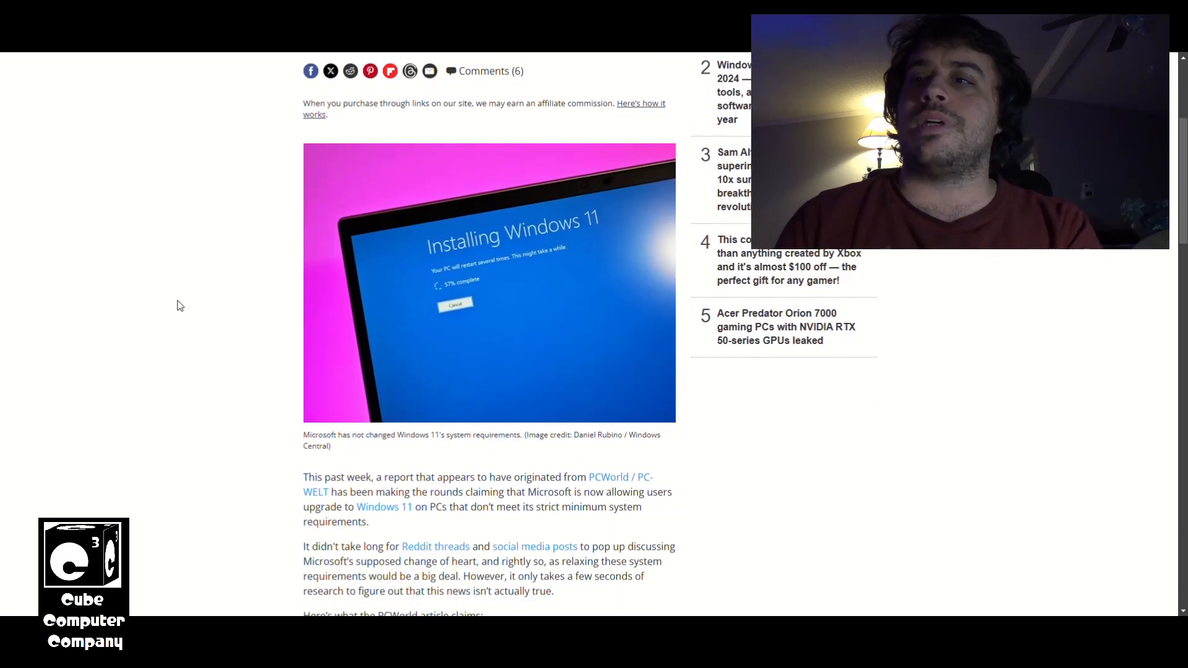
pyautogui.scroll(-3)
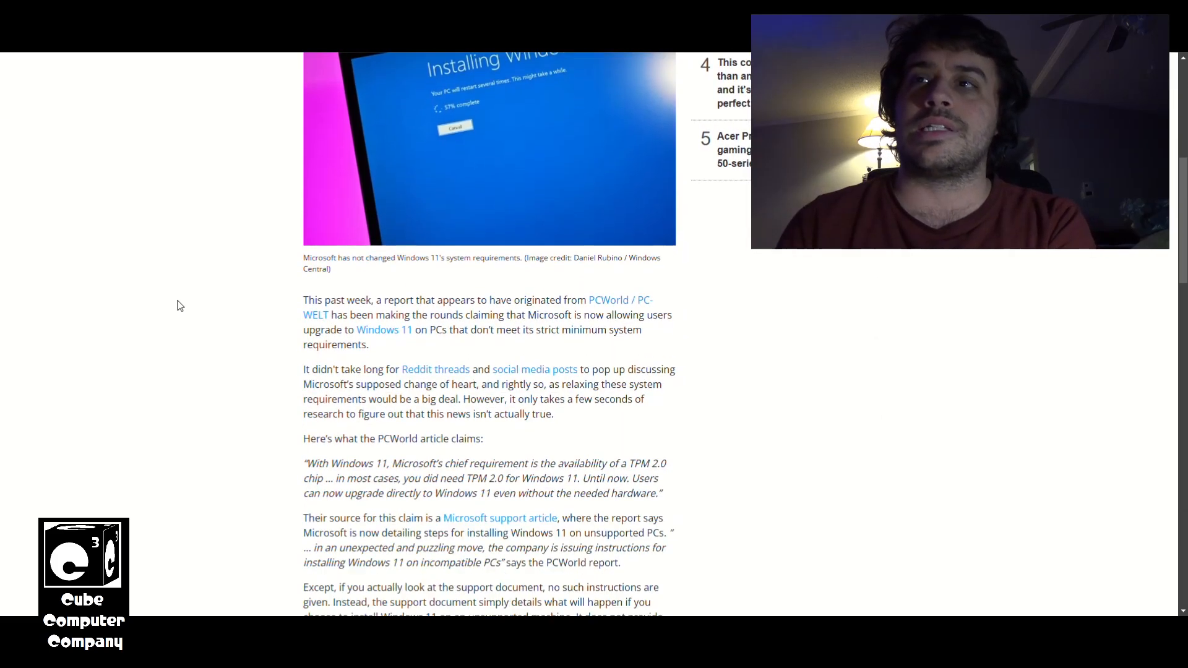
pyautogui.scroll(-3)
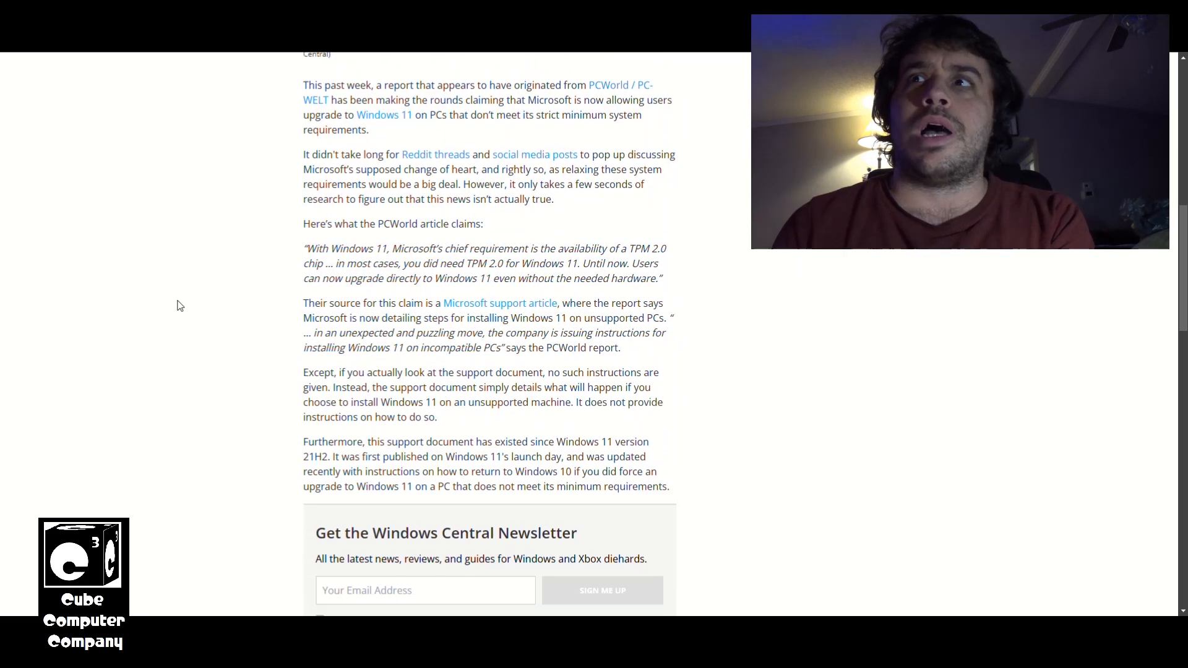
pyautogui.scroll(-3)
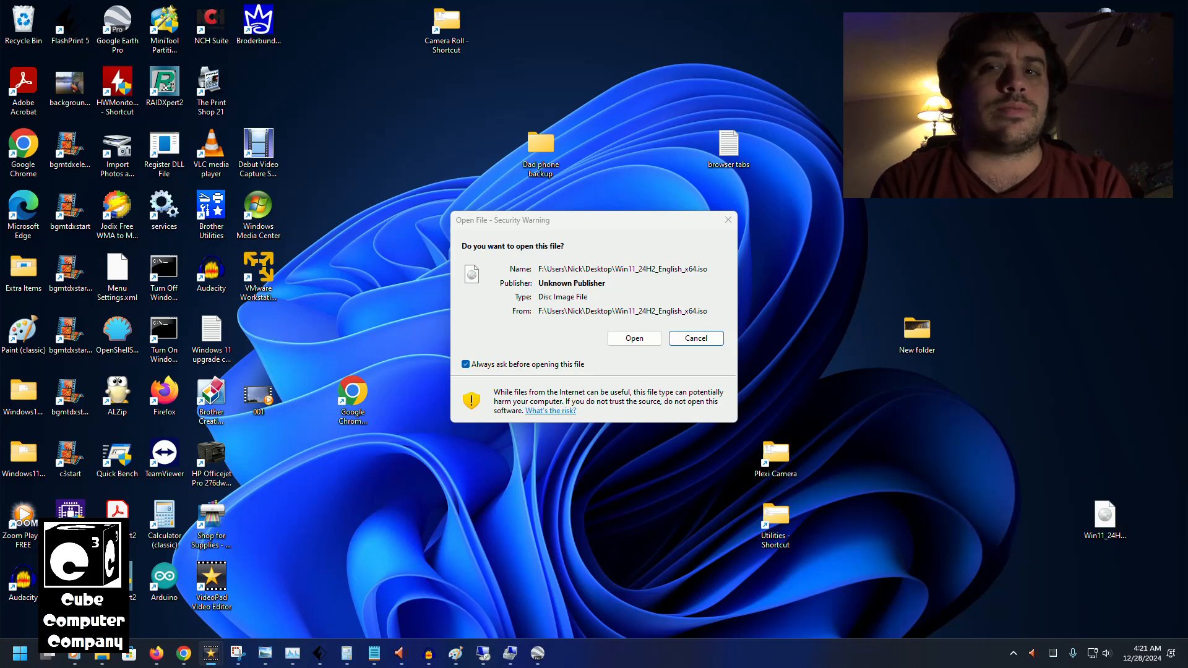
pyautogui.moveTo(896, 234)
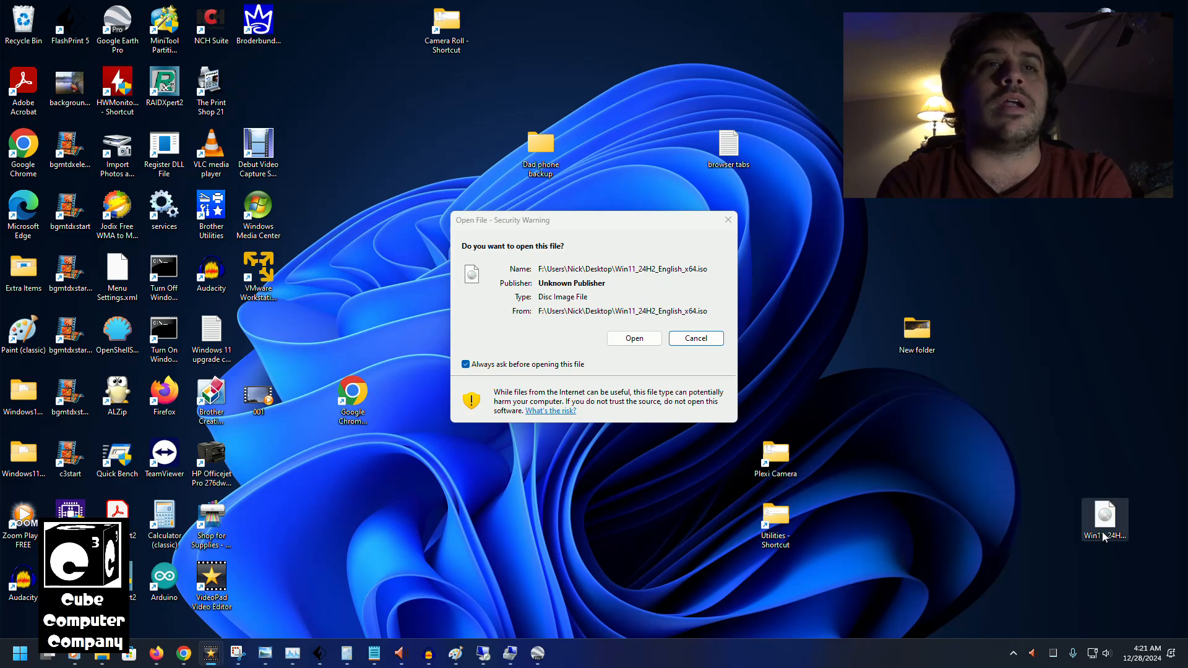
pyautogui.moveTo(634, 338)
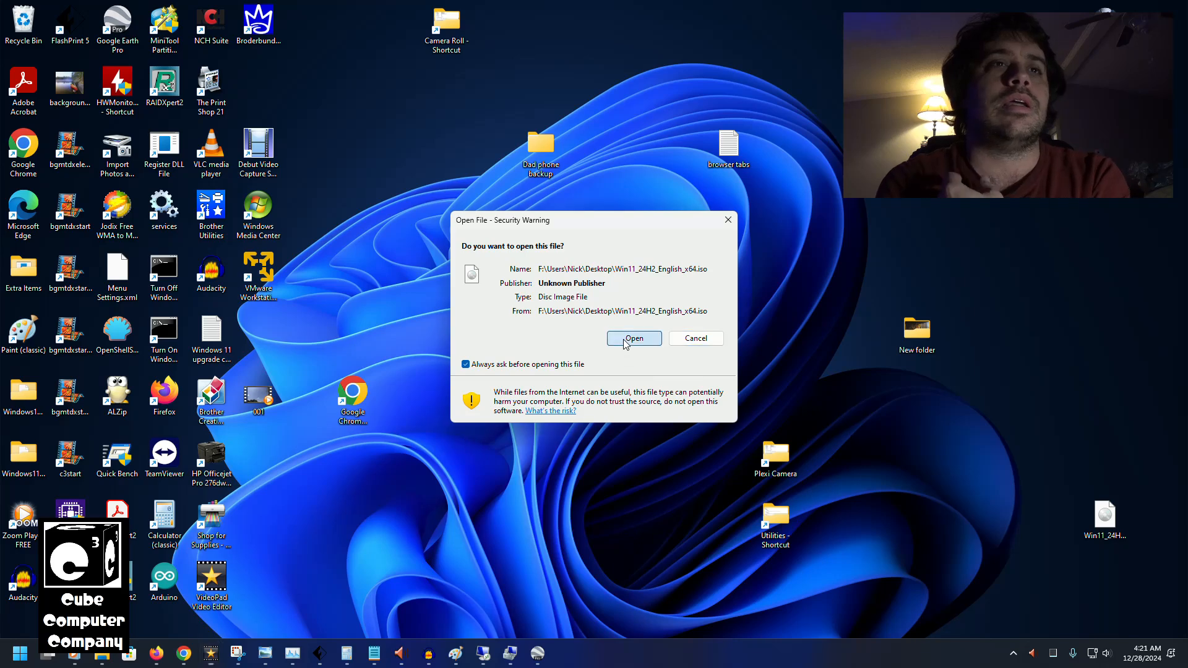
pyautogui.click(633, 338)
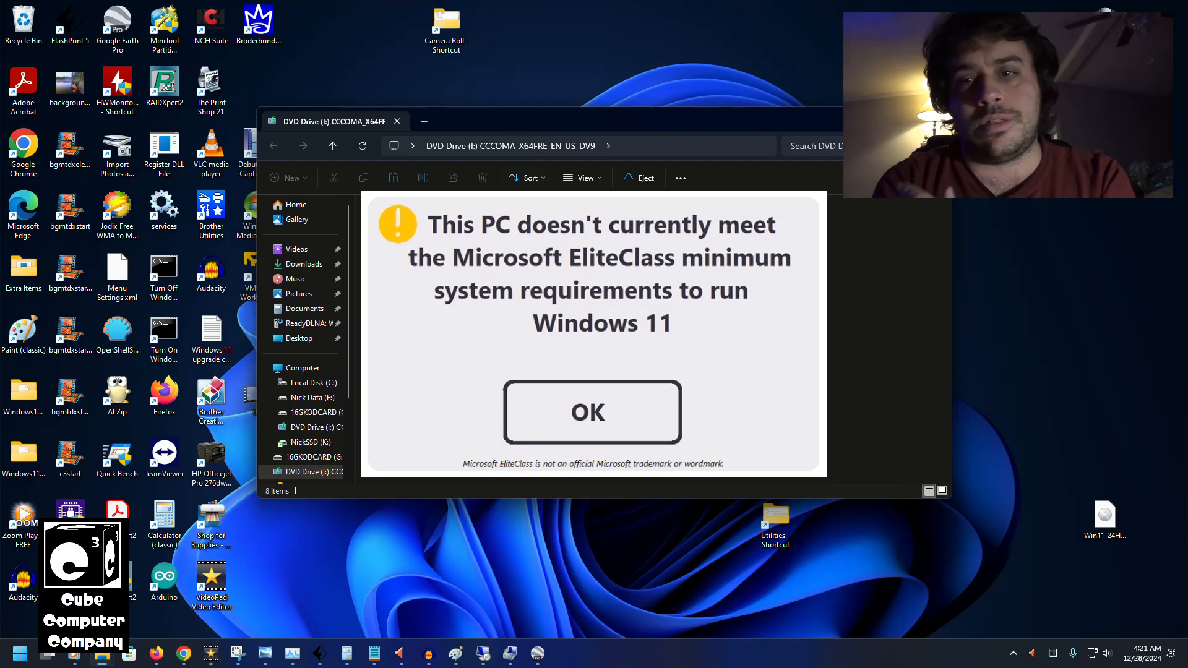
pyautogui.click(592, 412)
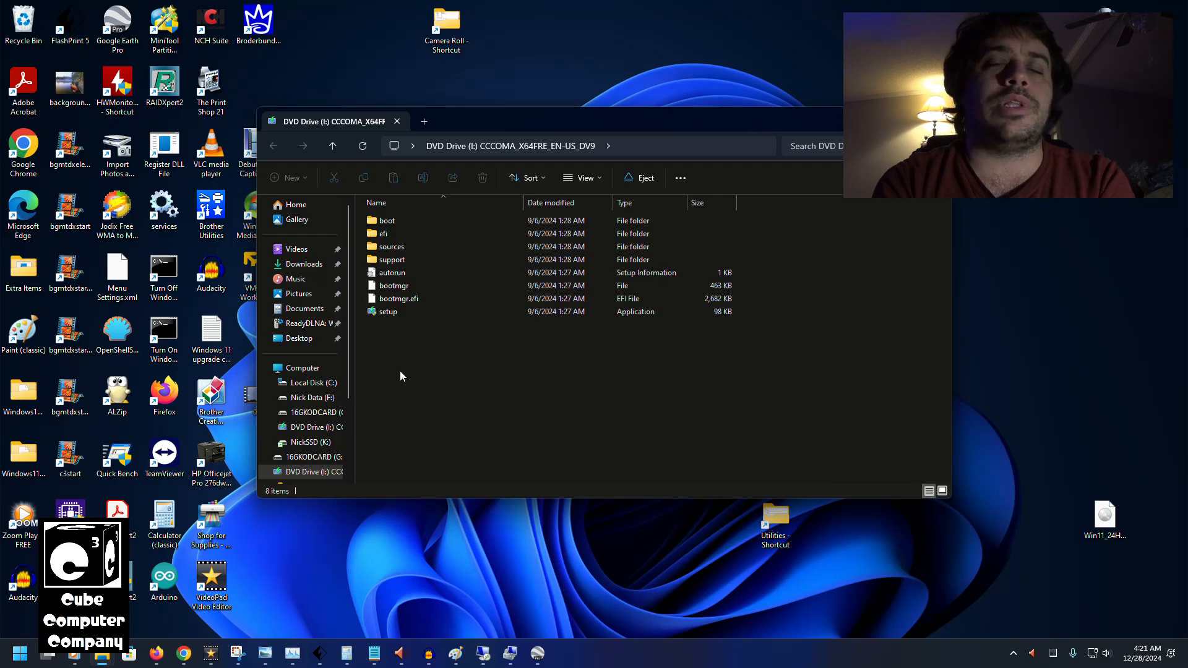
pyautogui.moveTo(388, 347)
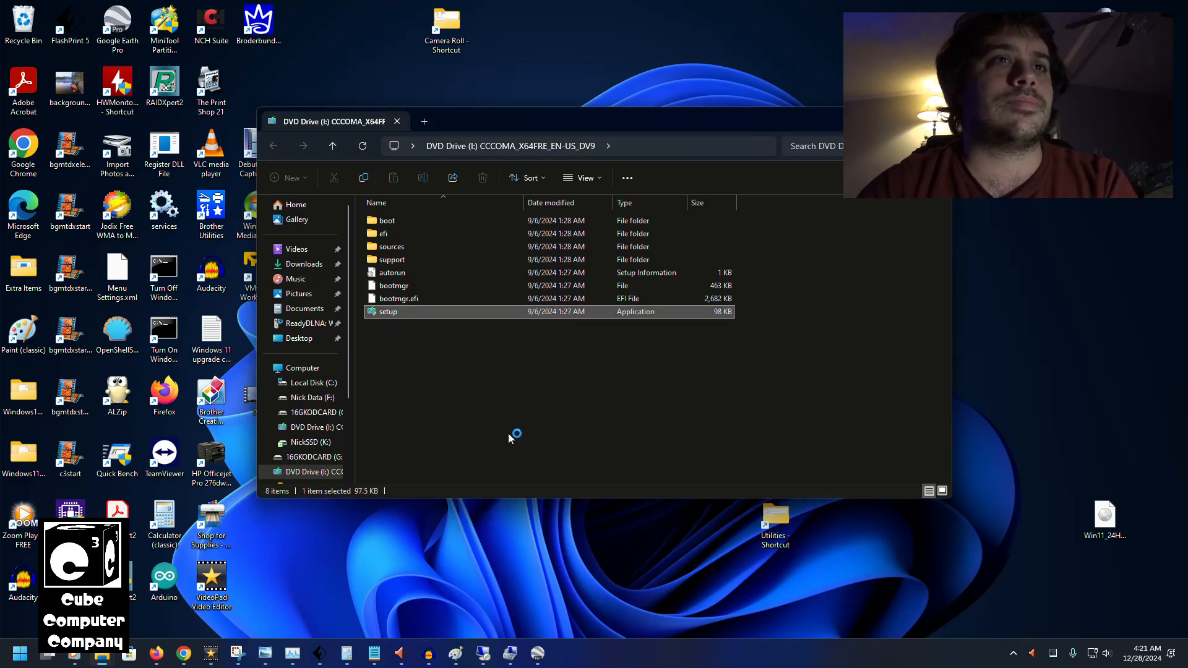
pyautogui.moveTo(632, 572)
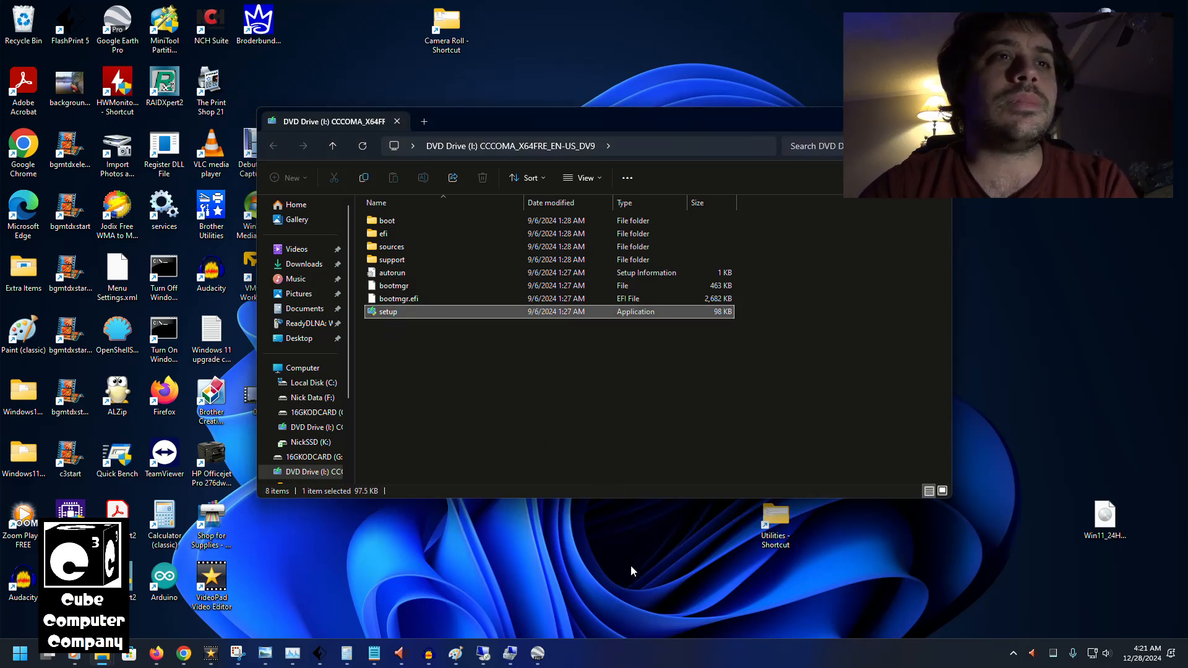
# Step: Launch setup.exe, choose 'Not right now' for downloading updates, and continue to the next step
pyautogui.doubleClick(386, 312)
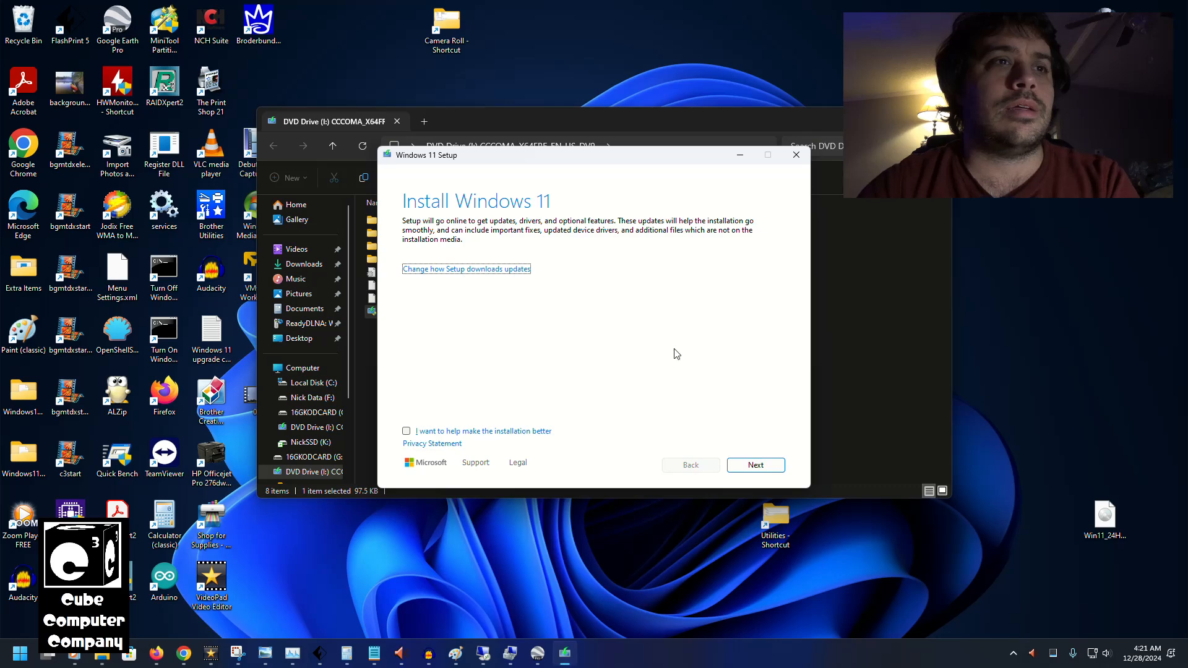
pyautogui.click(467, 269)
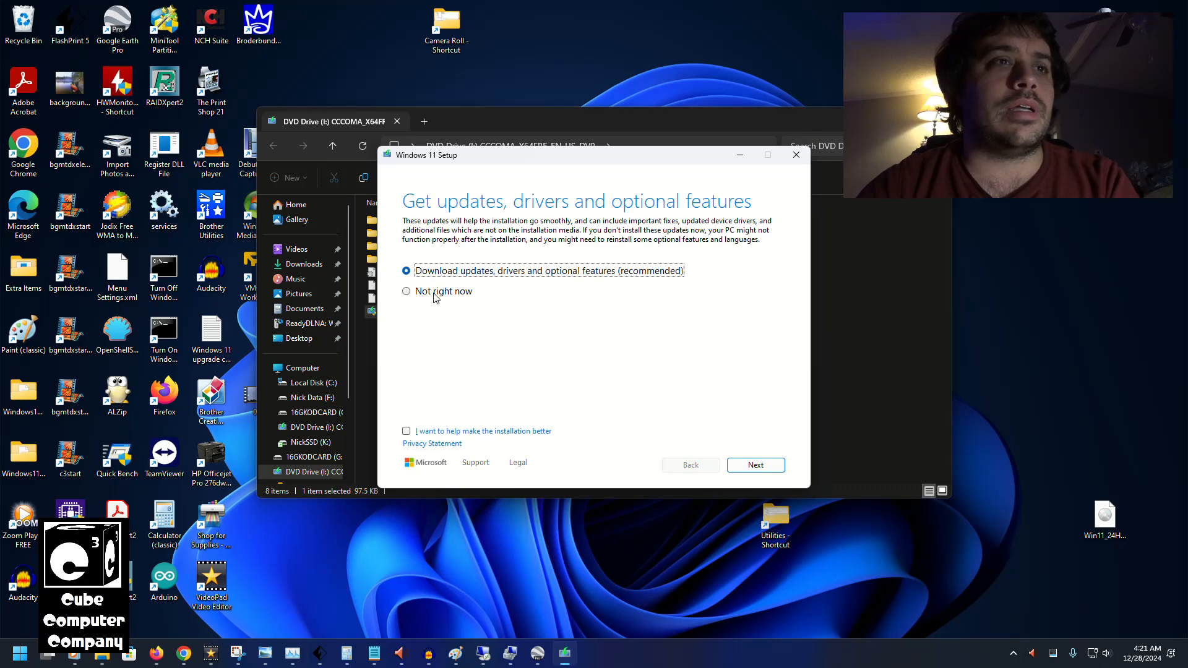
pyautogui.click(407, 291)
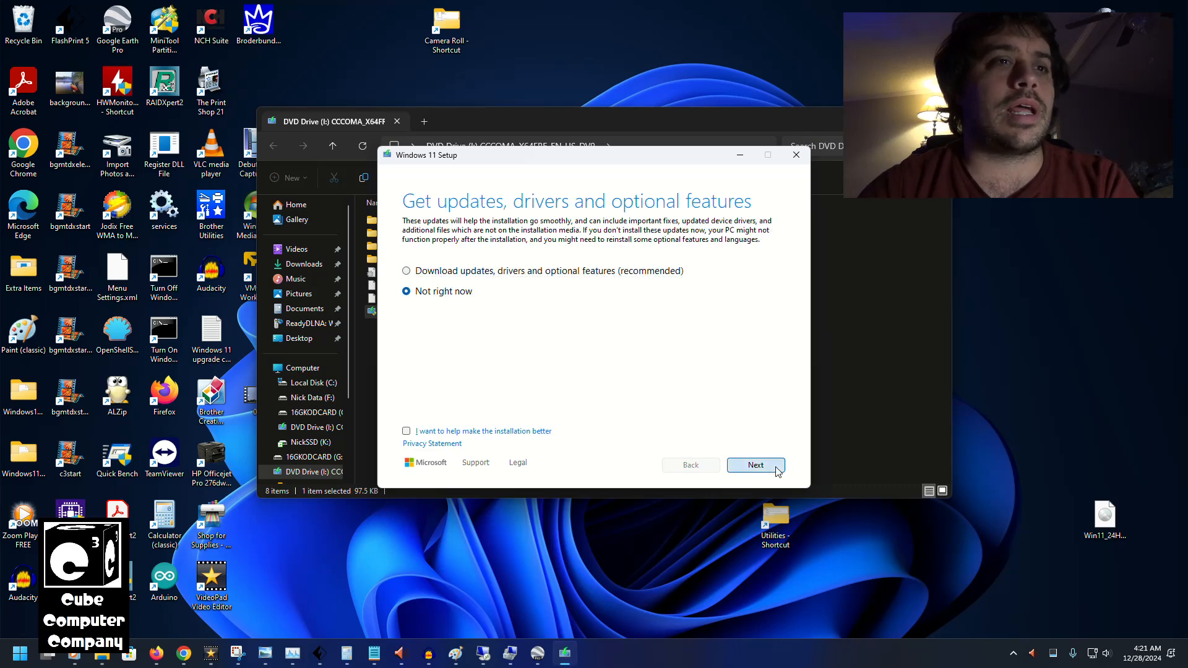
pyautogui.click(755, 464)
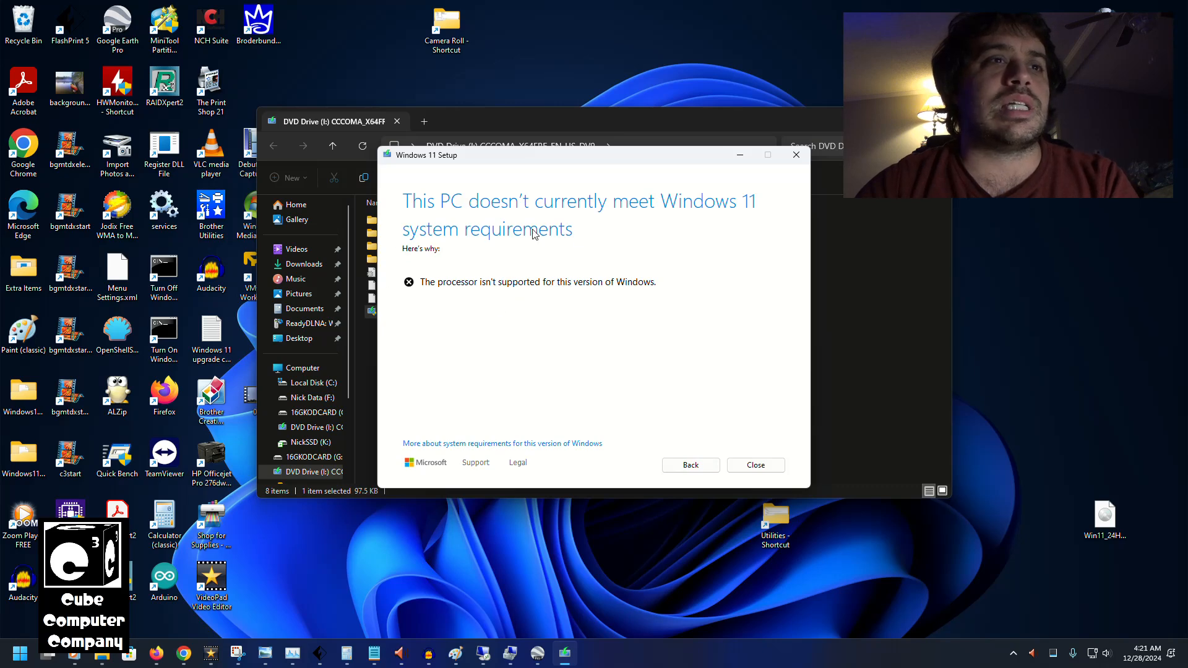
pyautogui.moveTo(698, 320)
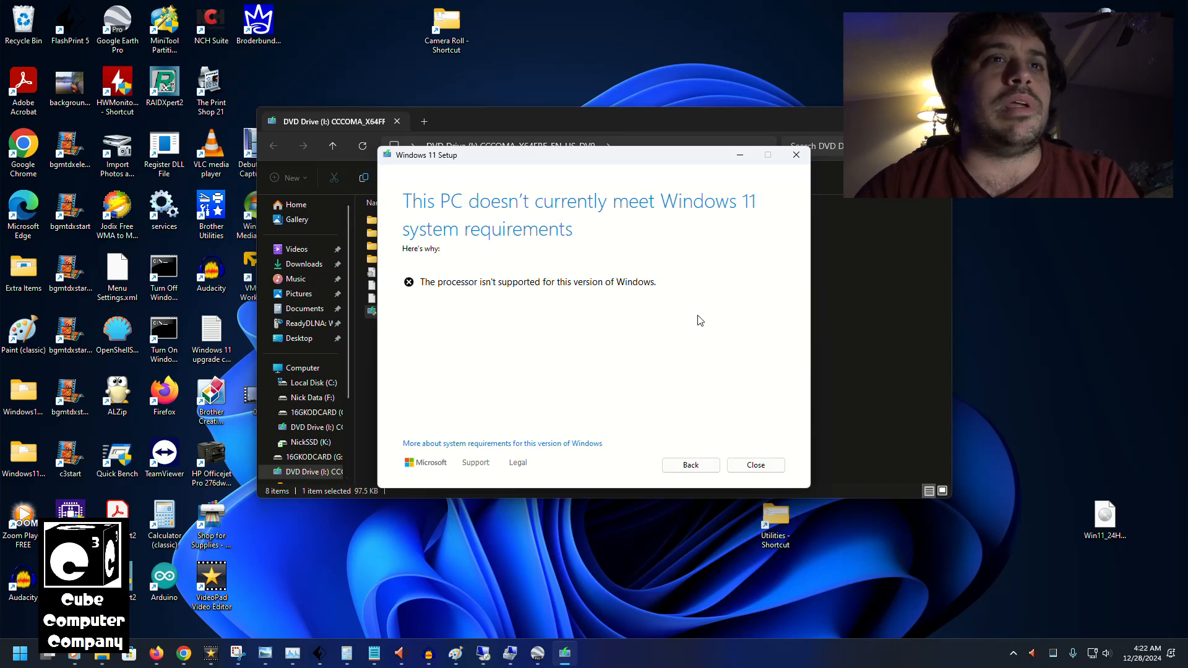
pyautogui.moveTo(438, 332)
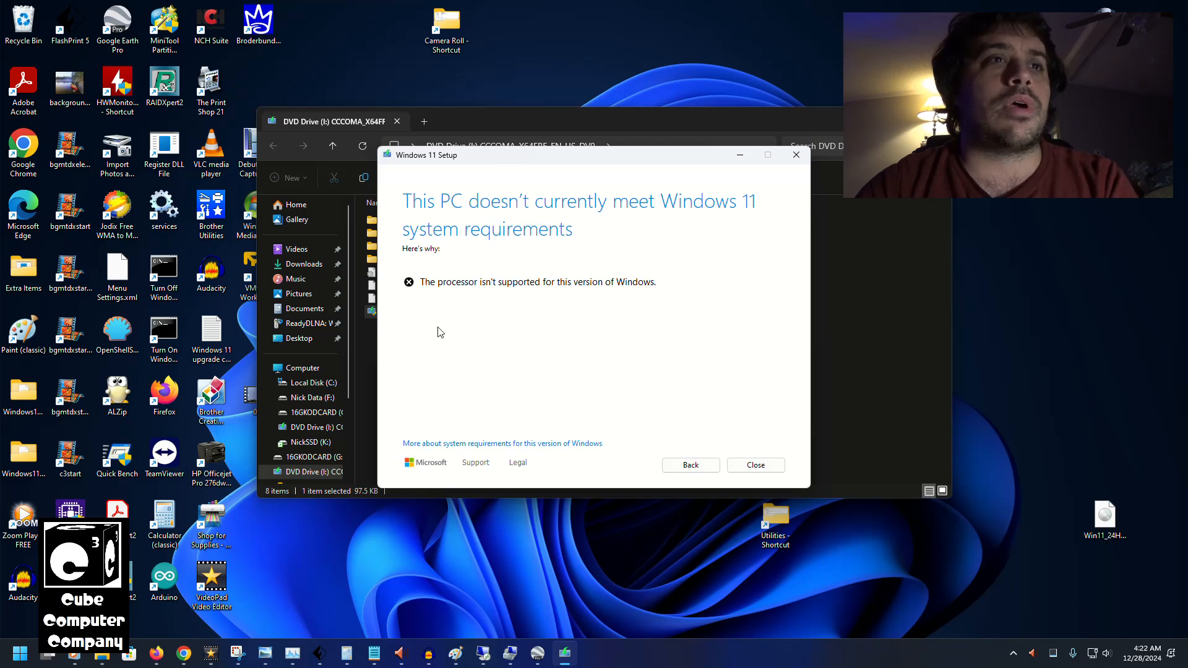
pyautogui.moveTo(680, 287)
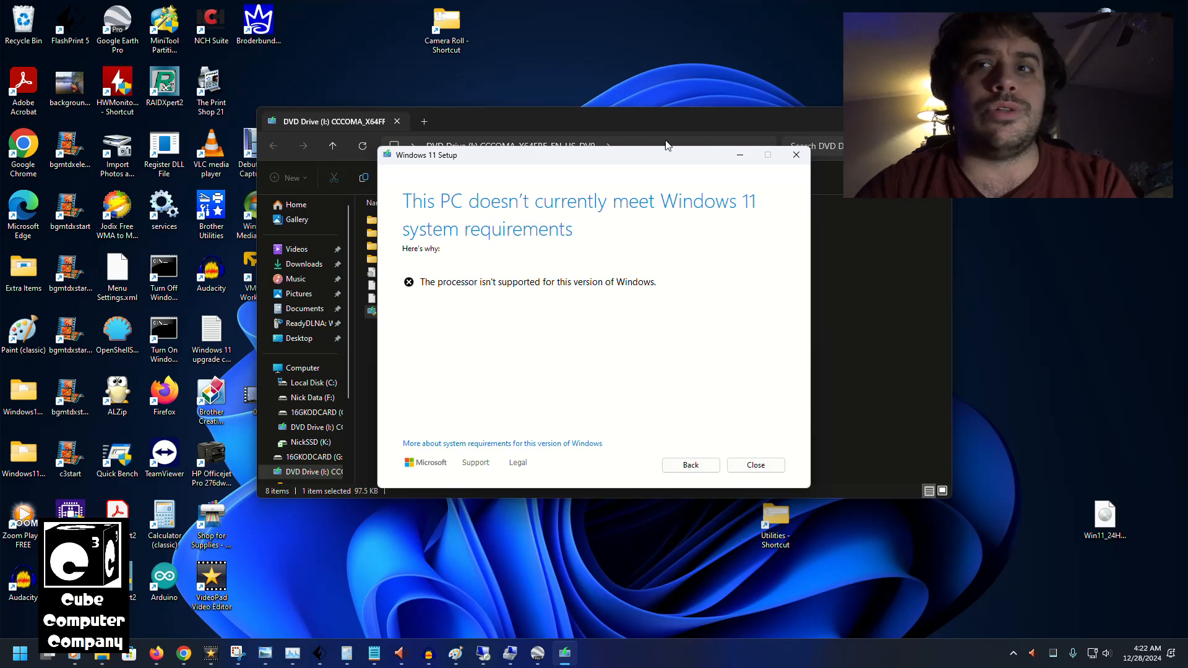
pyautogui.moveTo(765, 416)
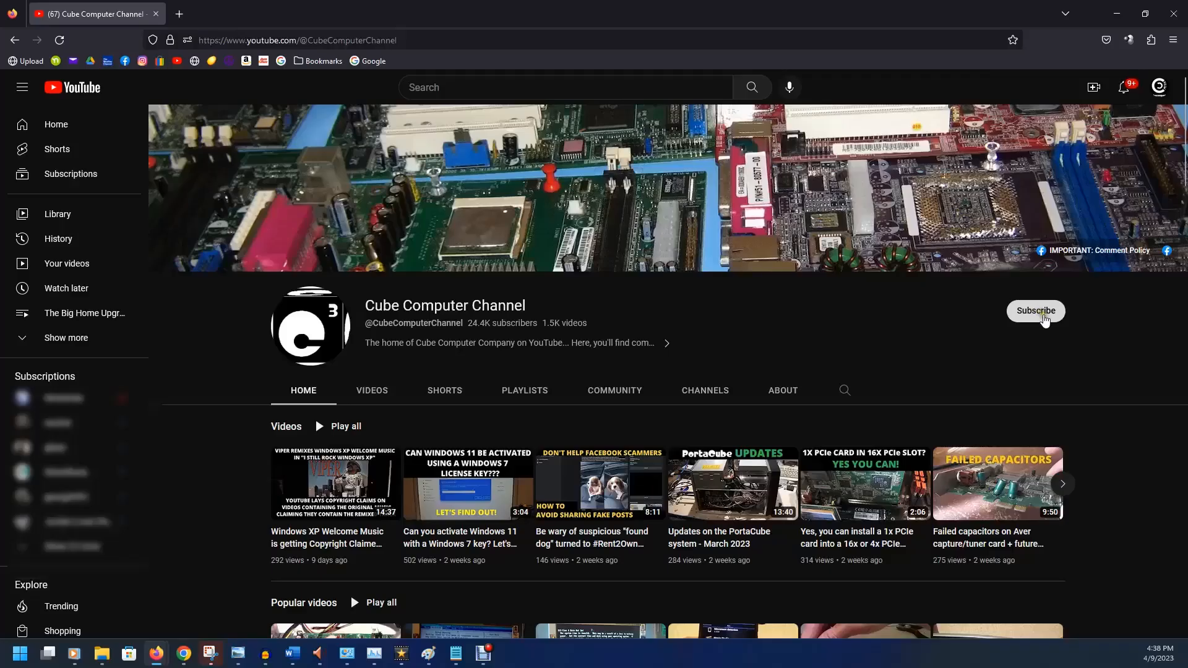
# Step: Subscribe to Cube Computer Channel with All notifications and like the Windows 7 key activation video
pyautogui.click(1035, 311)
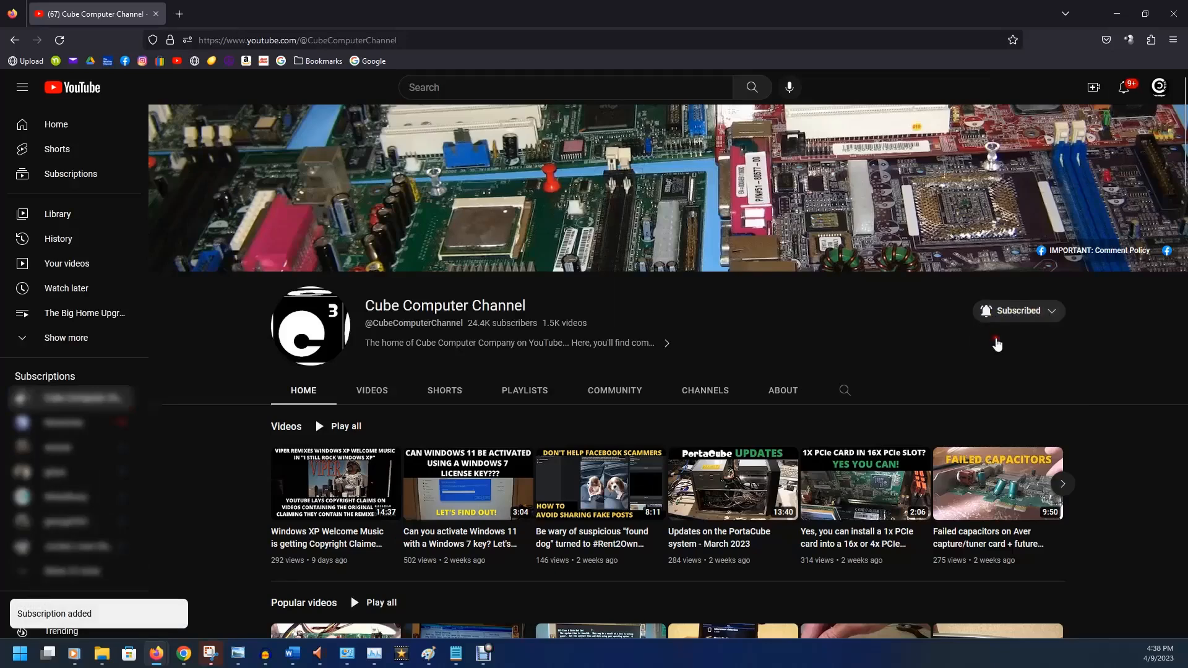
pyautogui.click(996, 343)
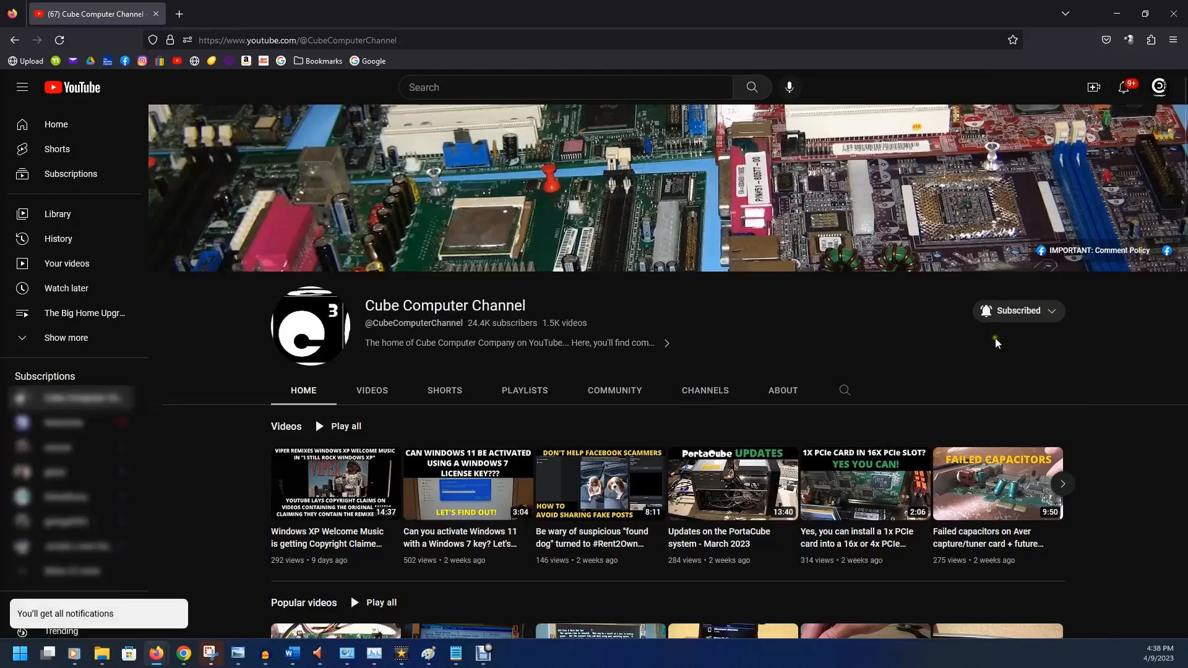
pyautogui.click(467, 485)
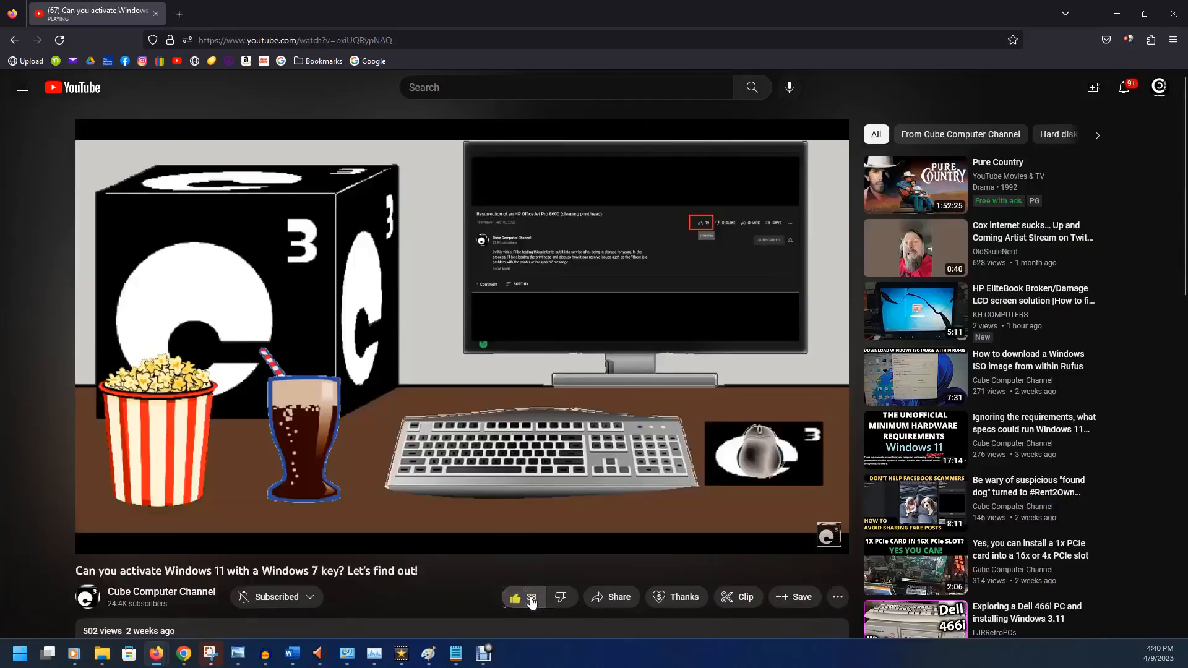